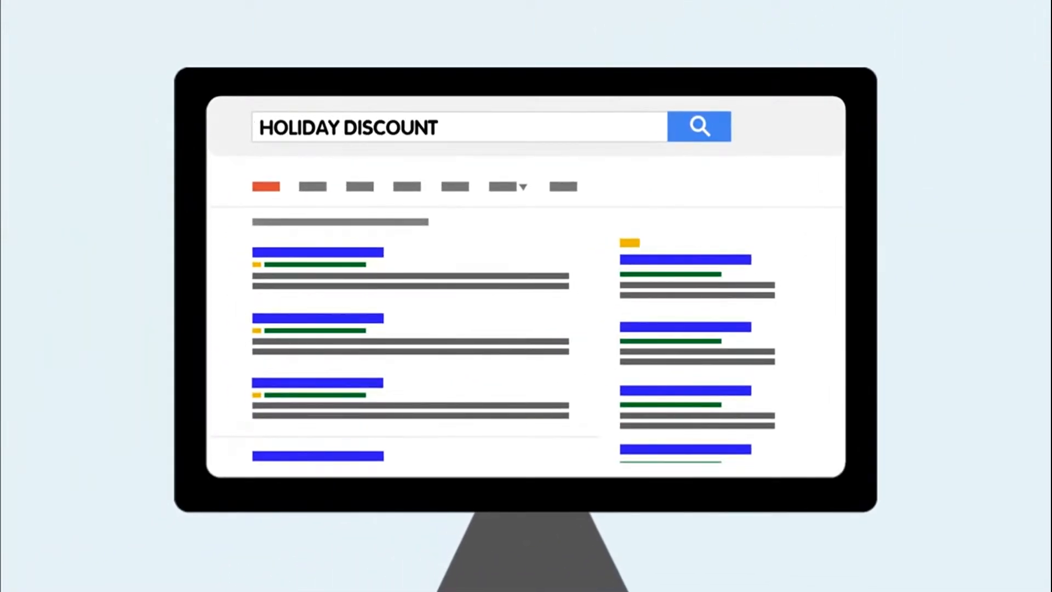
pyautogui.write('DEALS')
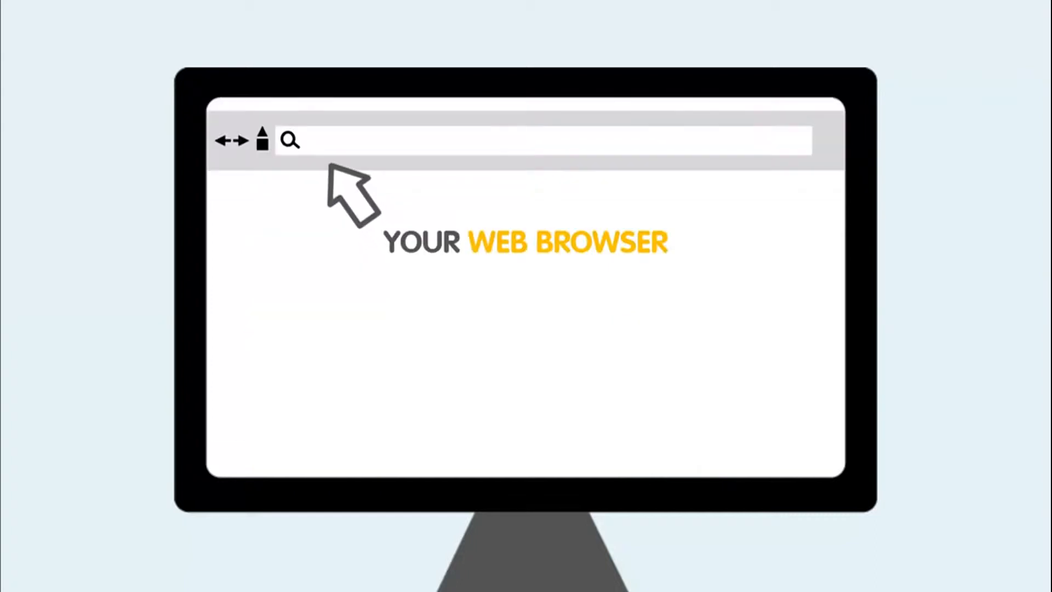
pyautogui.write('WWW.HOLIDAYDISCOUNTDEALS.CO.UK')
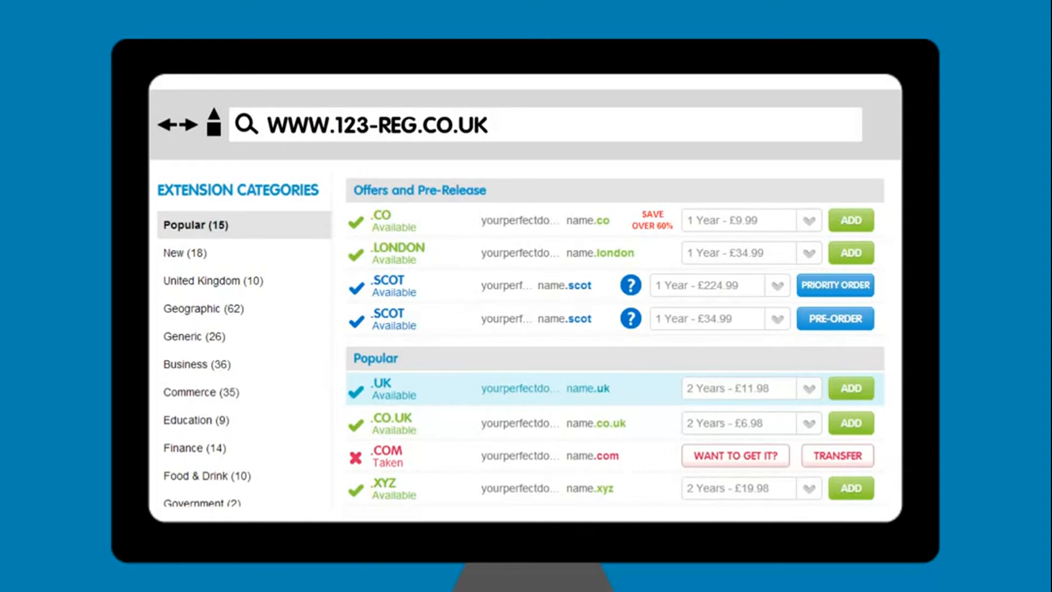
pyautogui.click(196, 364)
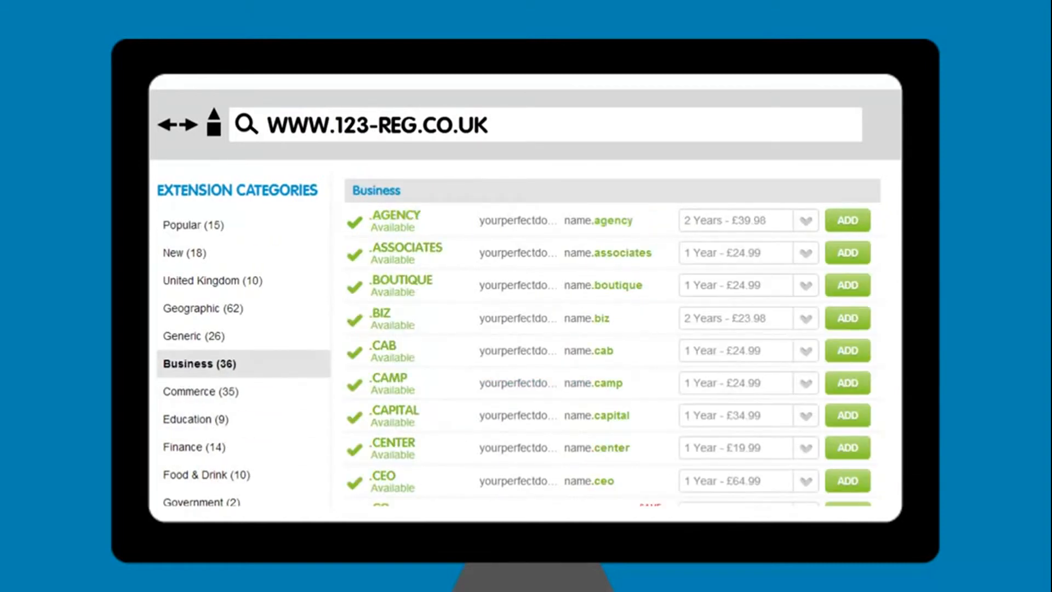
pyautogui.click(184, 418)
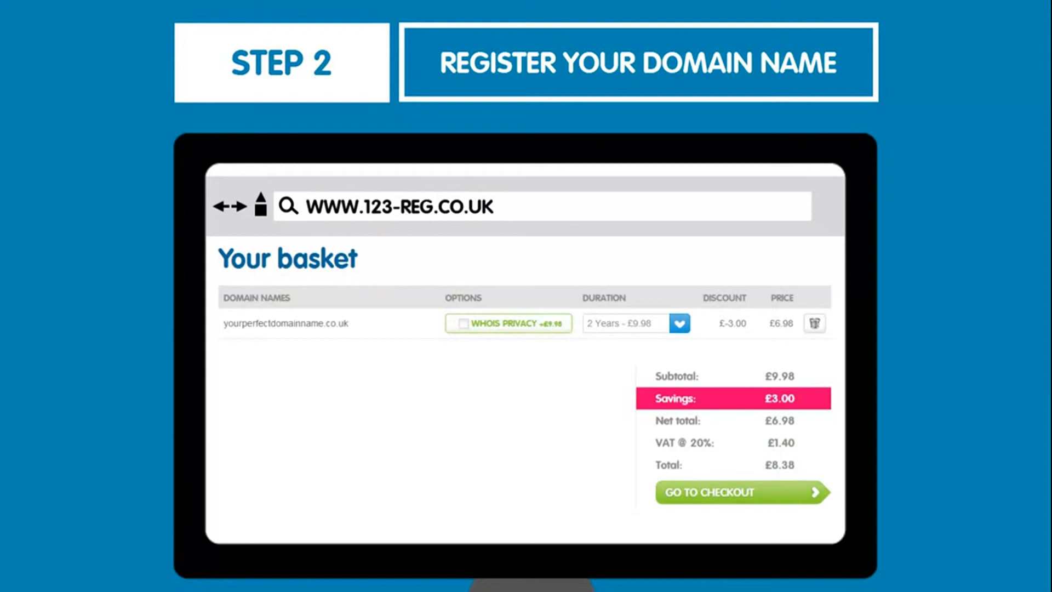
pyautogui.click(741, 492)
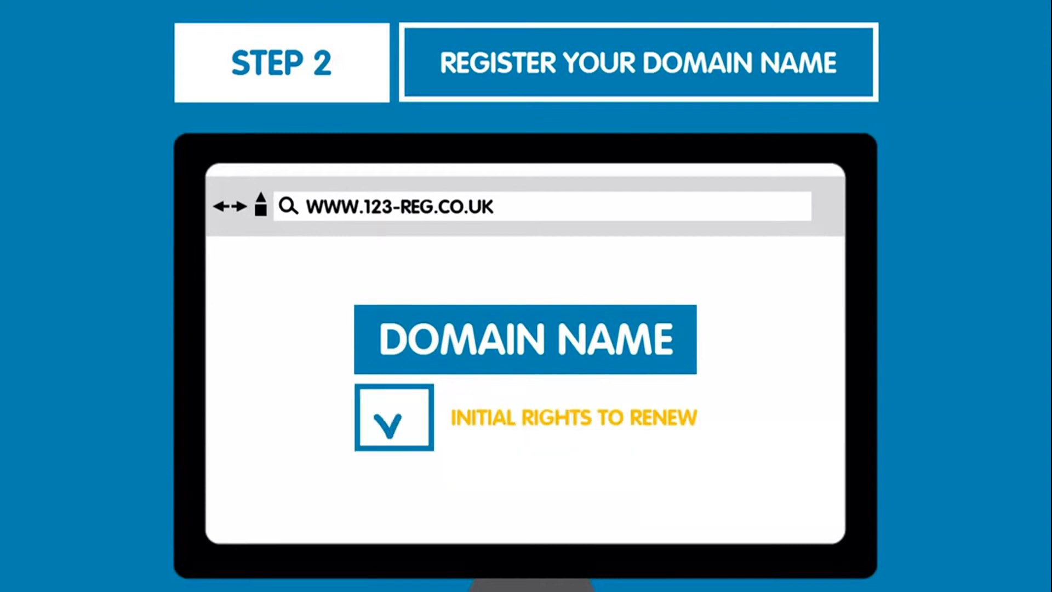
pyautogui.click(394, 417)
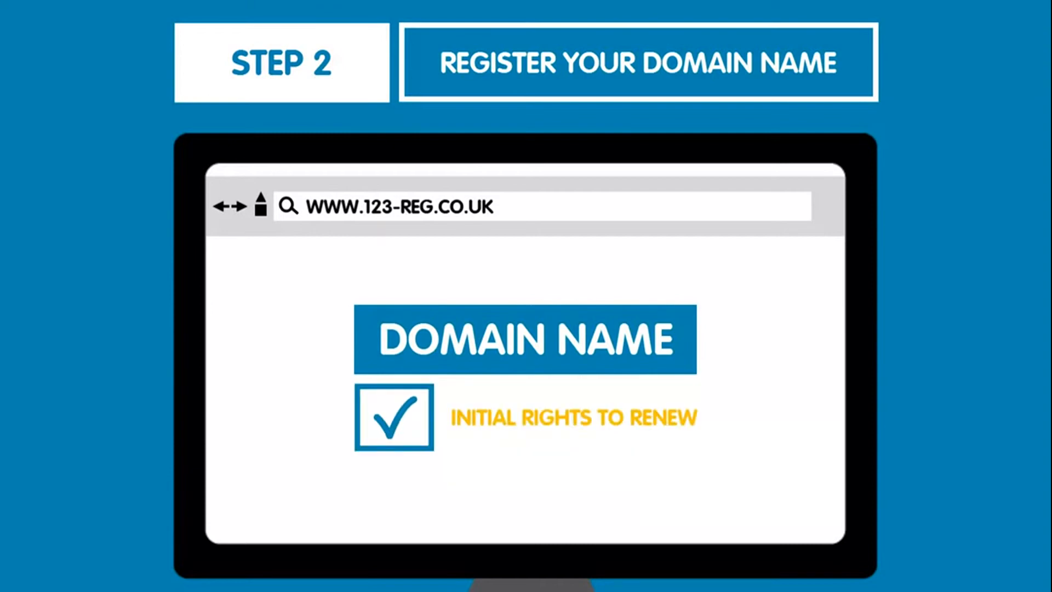